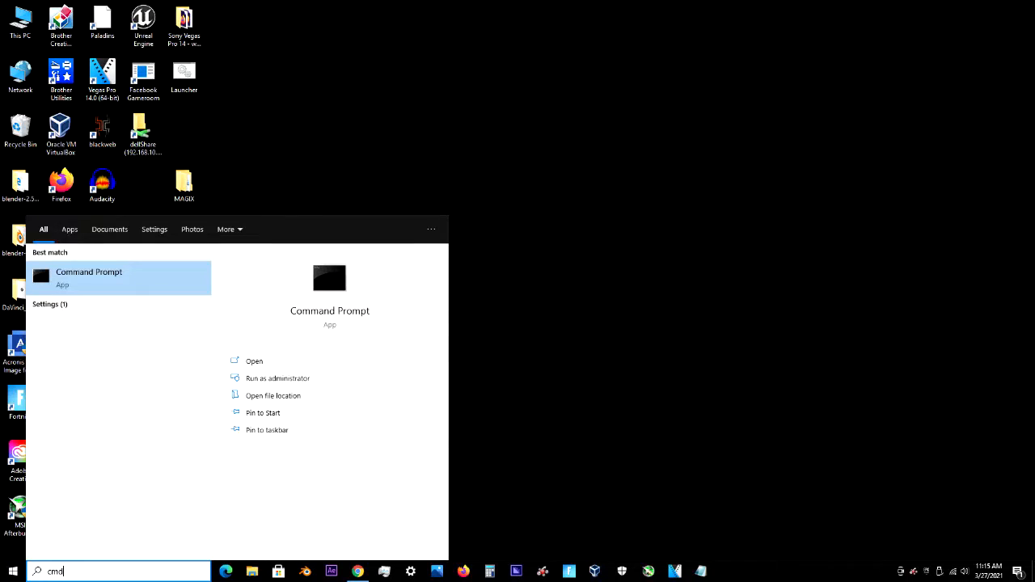
# - Reach Power Options via Start search, where Ultimate Performance is the selected plan
pyautogui.click(89, 278)
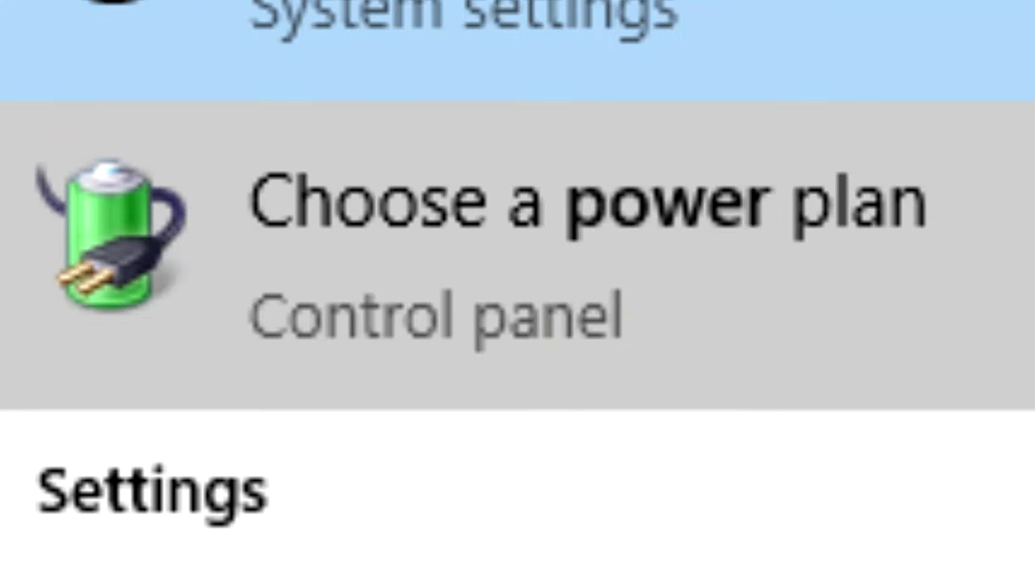
pyautogui.click(518, 197)
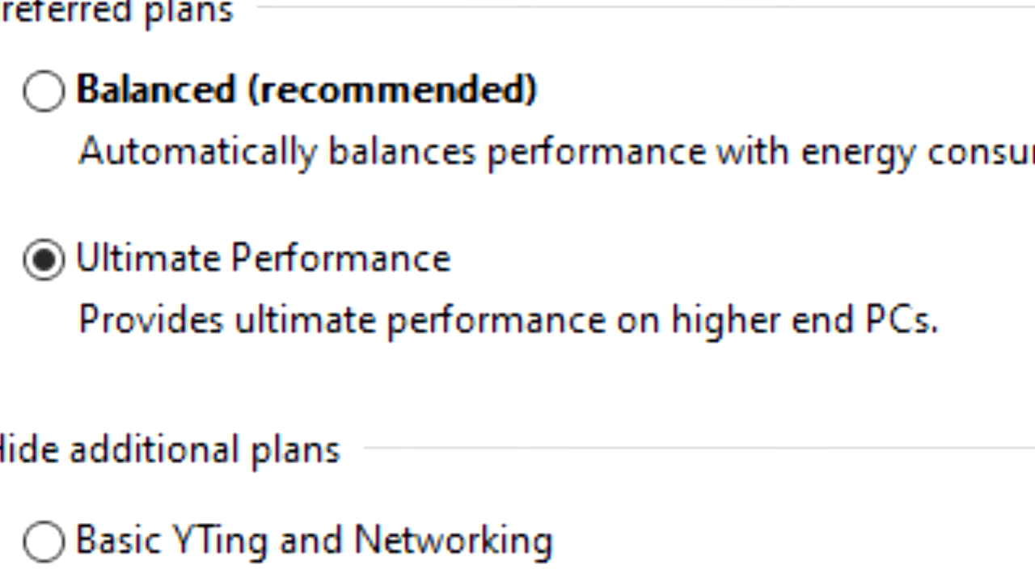